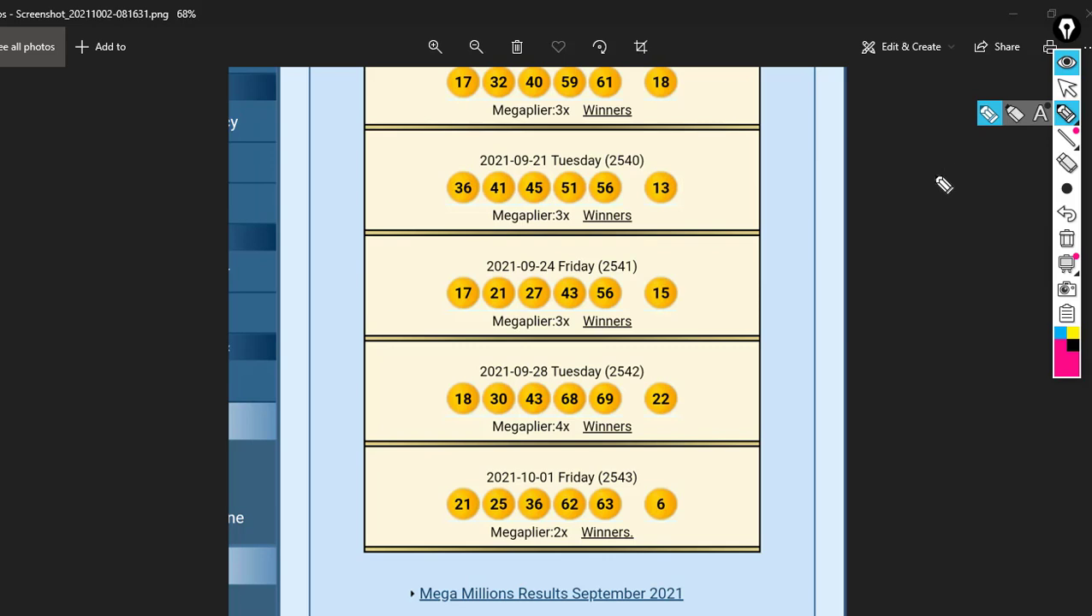
mouse_move(757, 119)
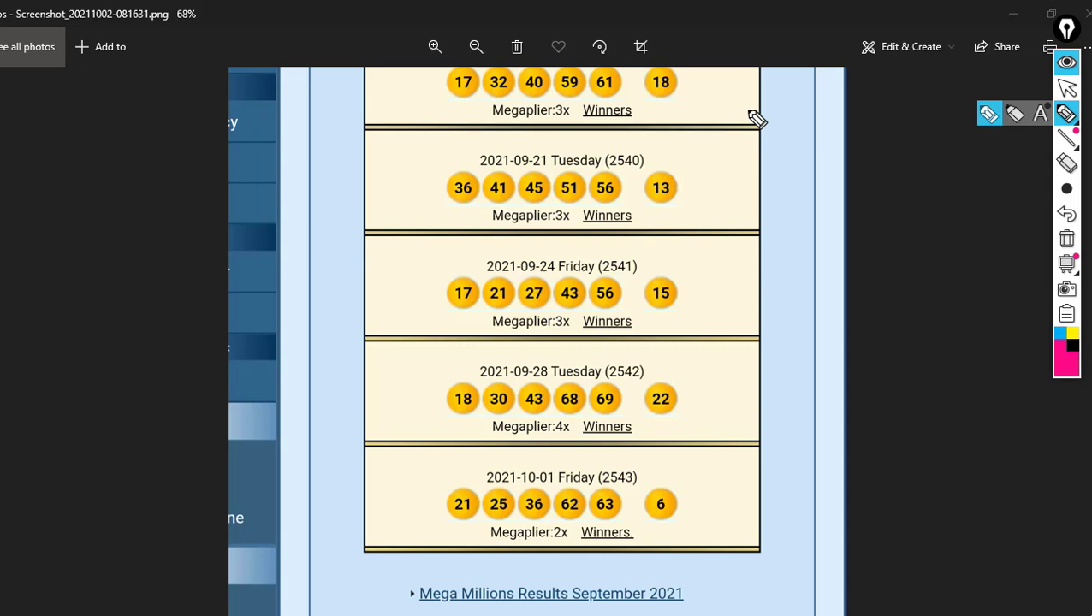
mouse_move(672, 218)
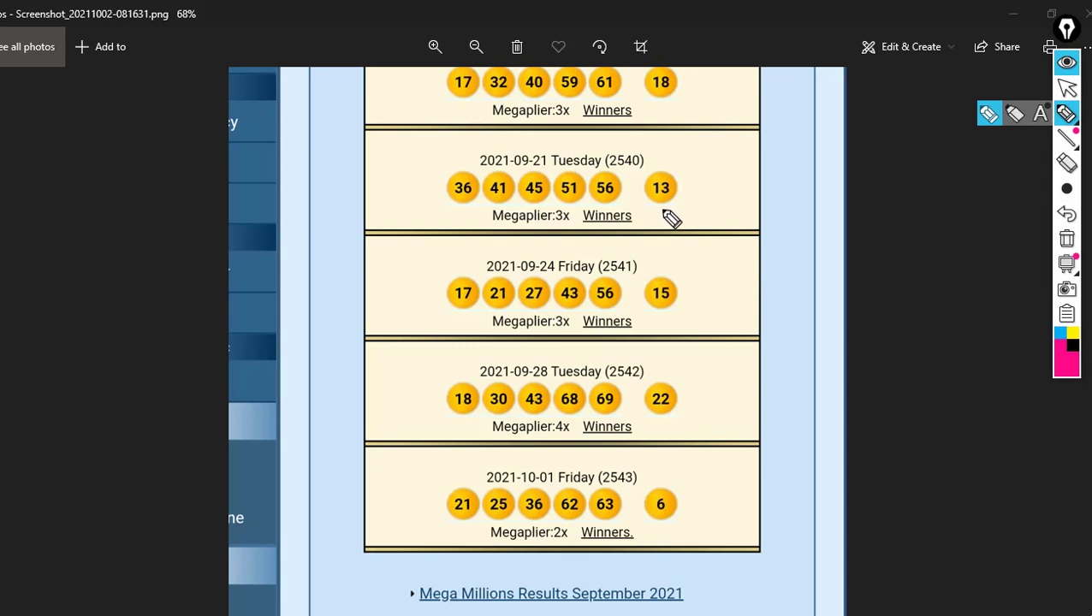
mouse_move(701, 234)
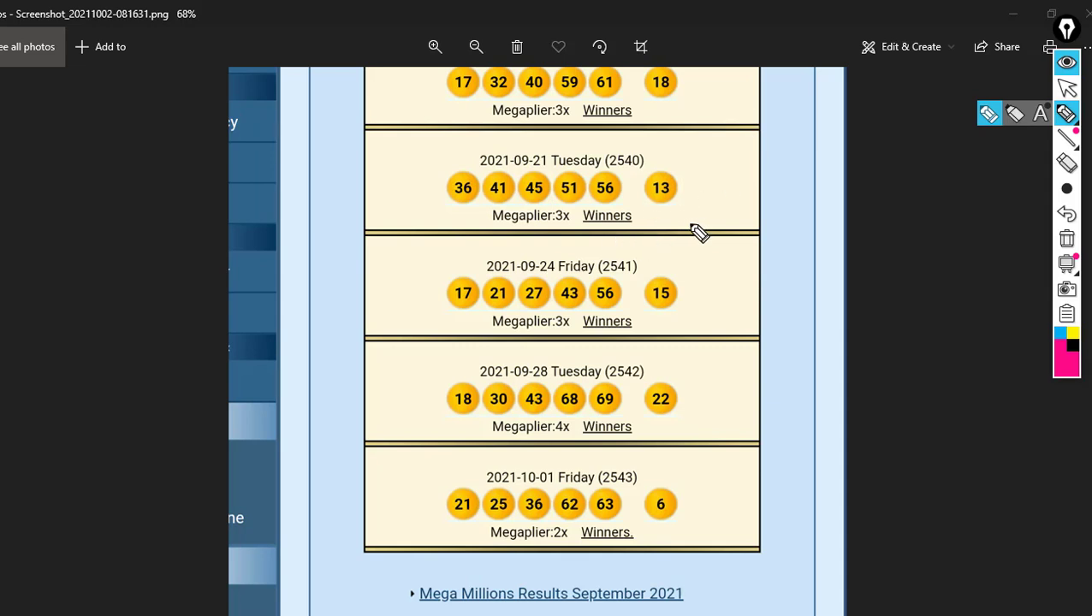
mouse_move(656, 215)
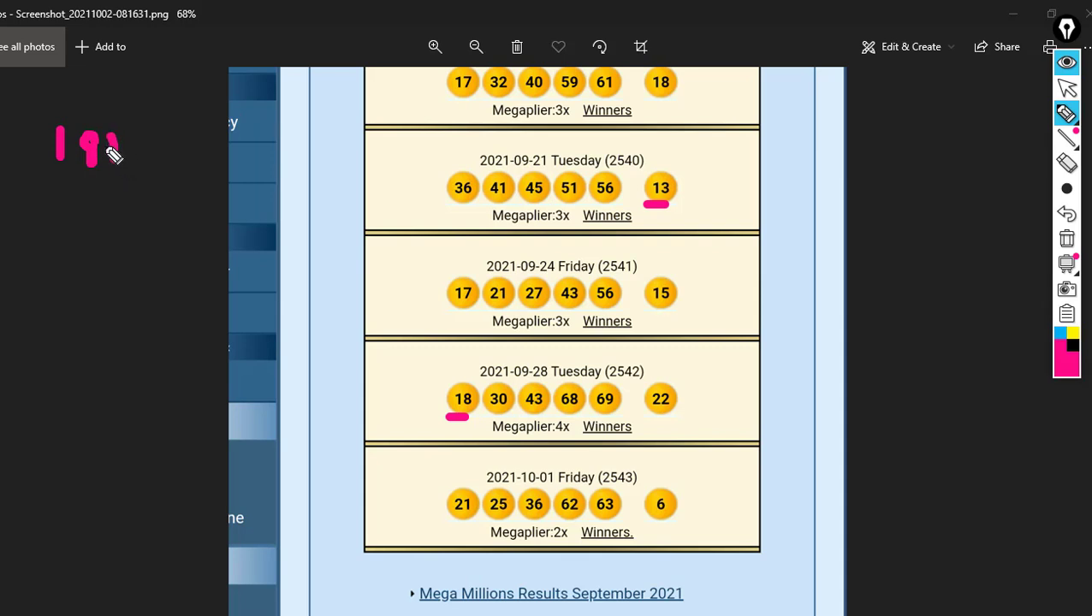
Handwrite '+13=31' after 18 in pink and start a 41 below the 31
left_click_drag(94, 150, 158, 179)
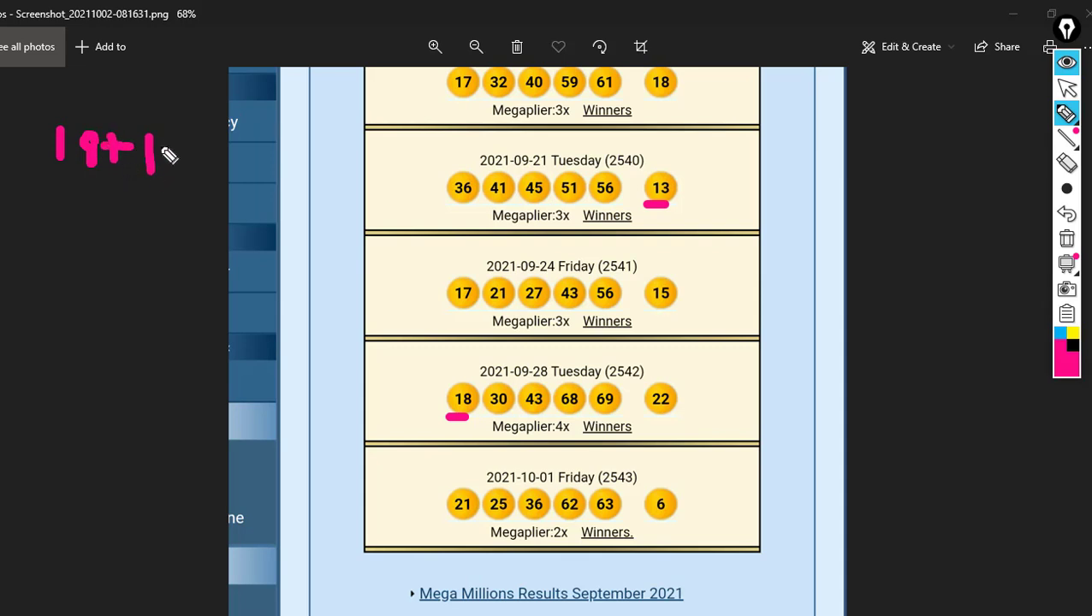
left_click_drag(149, 150, 209, 180)
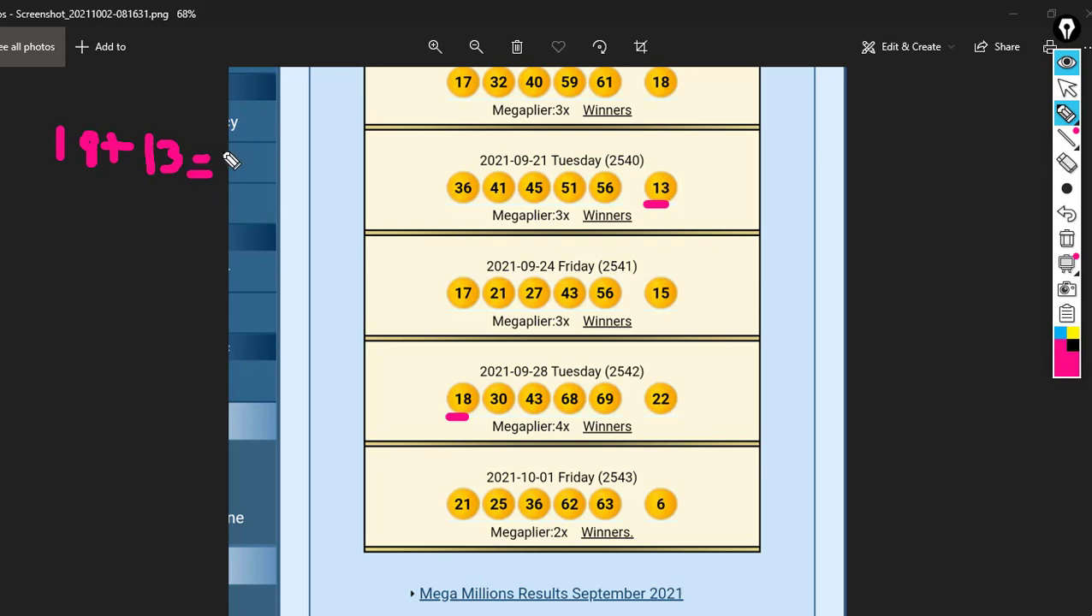
left_click_drag(209, 155, 274, 162)
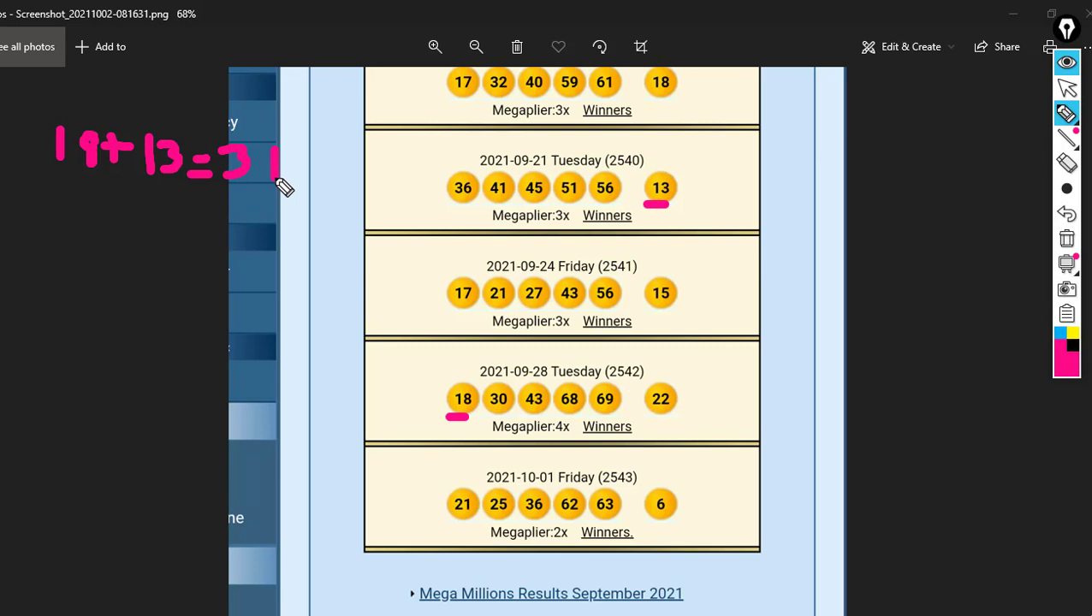
left_click_drag(249, 192, 257, 232)
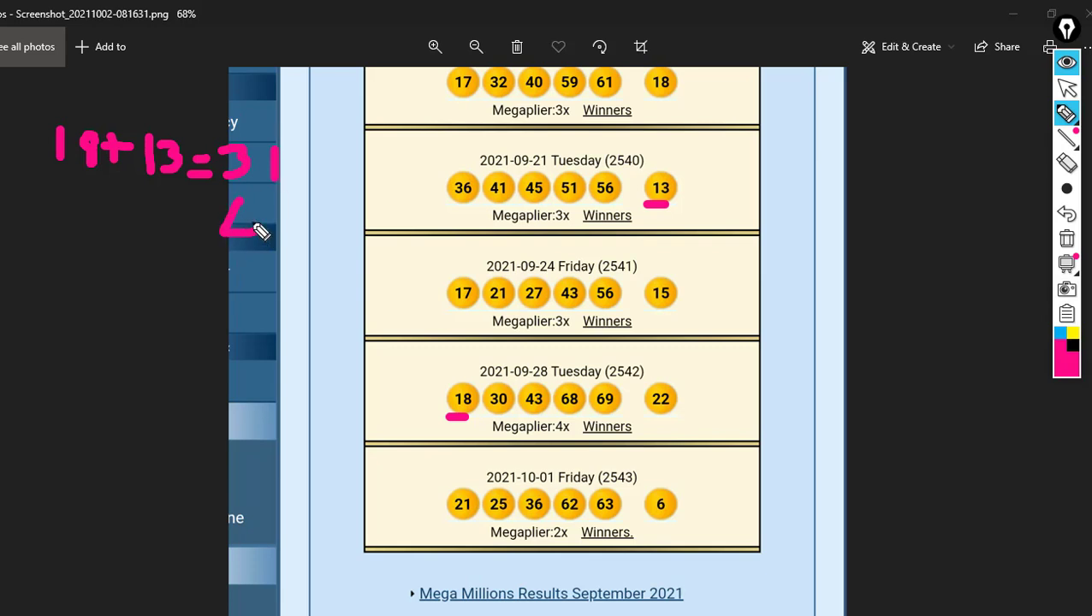
Finish the pink 41 under 31 and handwrite '18-13' lower in the margin
left_click_drag(232, 197, 257, 248)
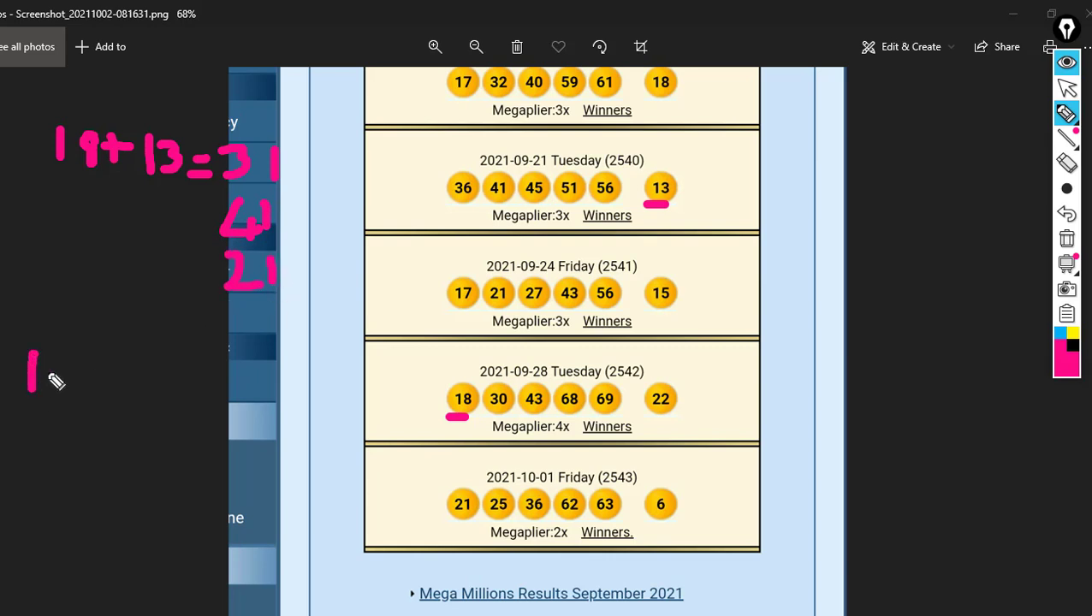
left_click_drag(64, 360, 81, 394)
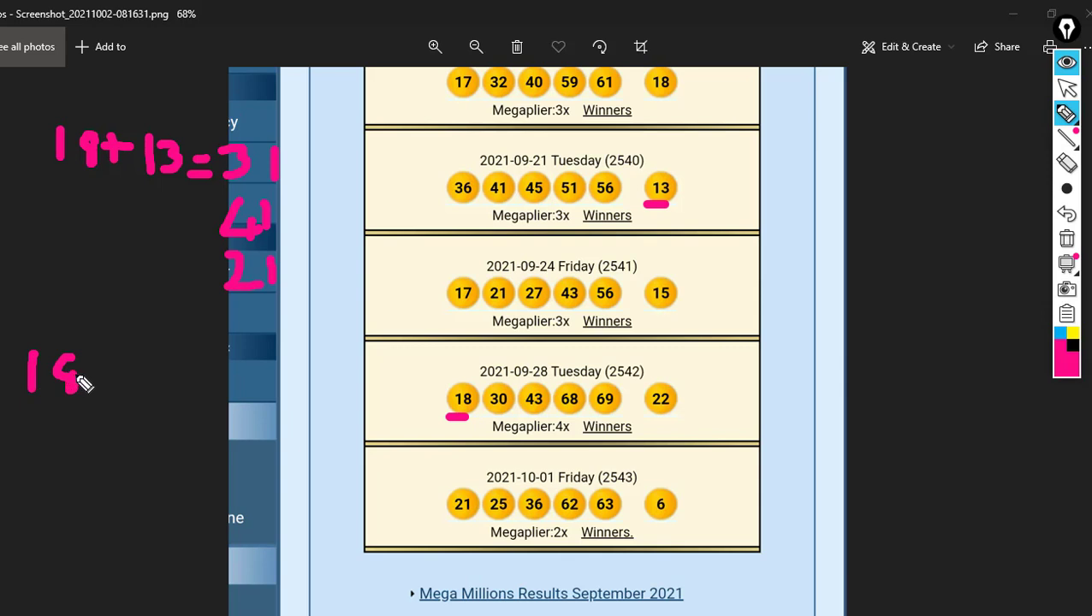
left_click_drag(77, 369, 109, 370)
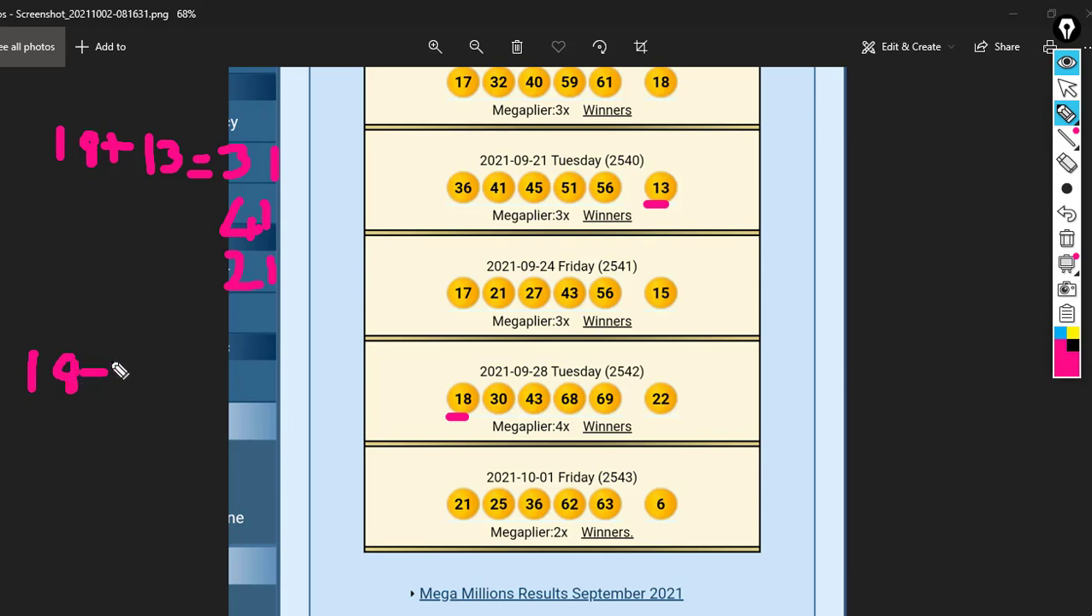
left_click_drag(103, 368, 137, 403)
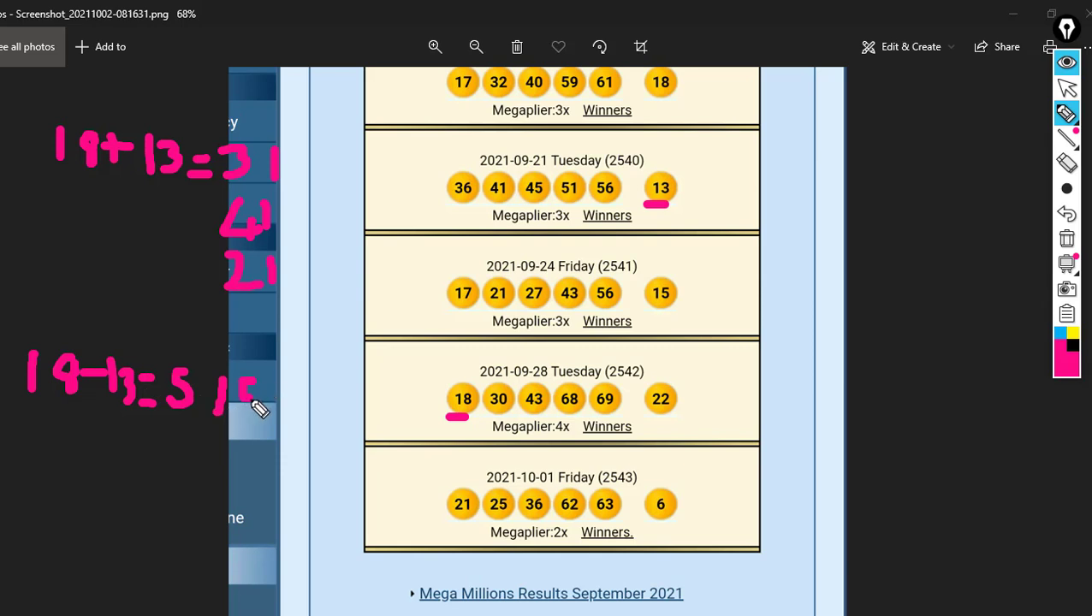
mouse_move(263, 161)
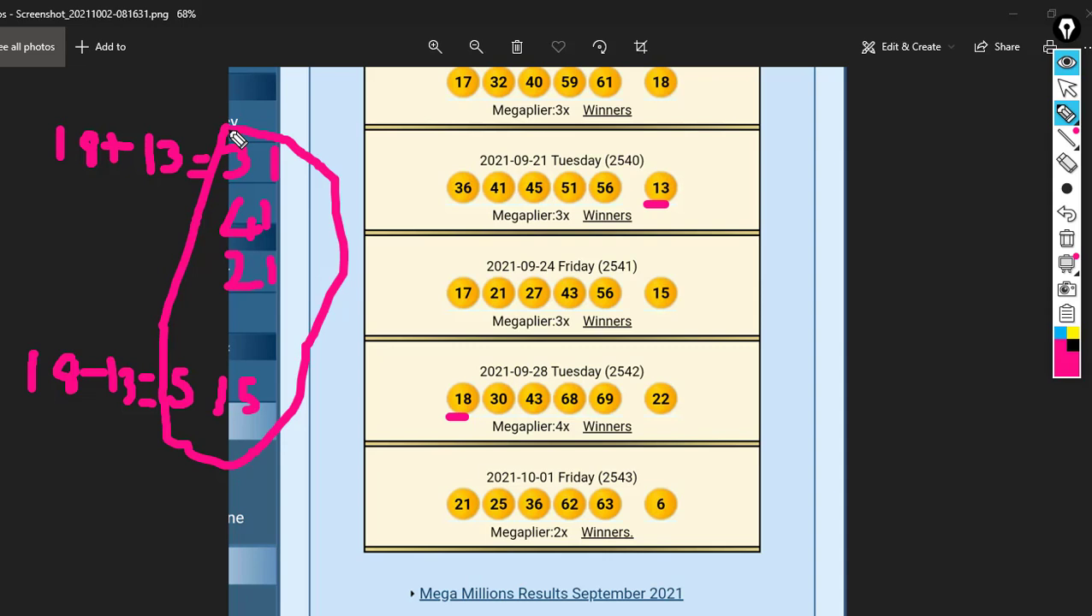
mouse_move(229, 310)
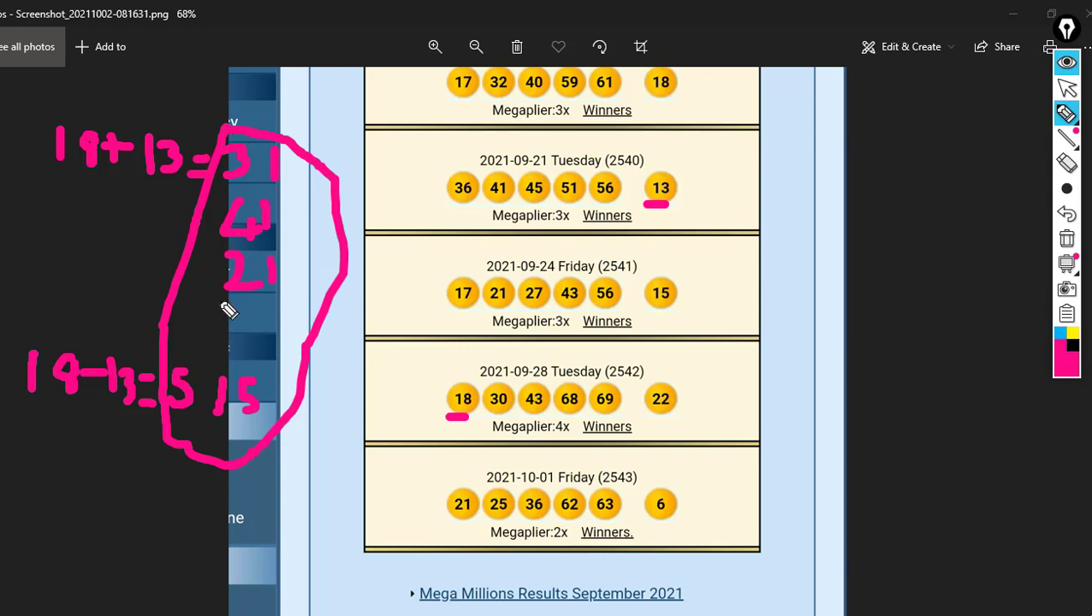